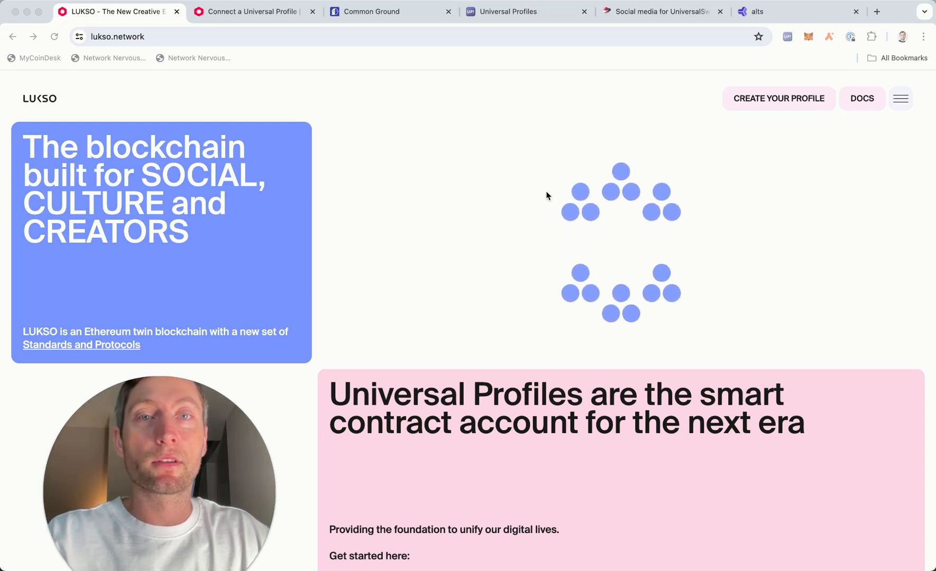
# Bring up the Universal Profiles homepage and reach its featured Profiles section
pyautogui.click(526, 12)
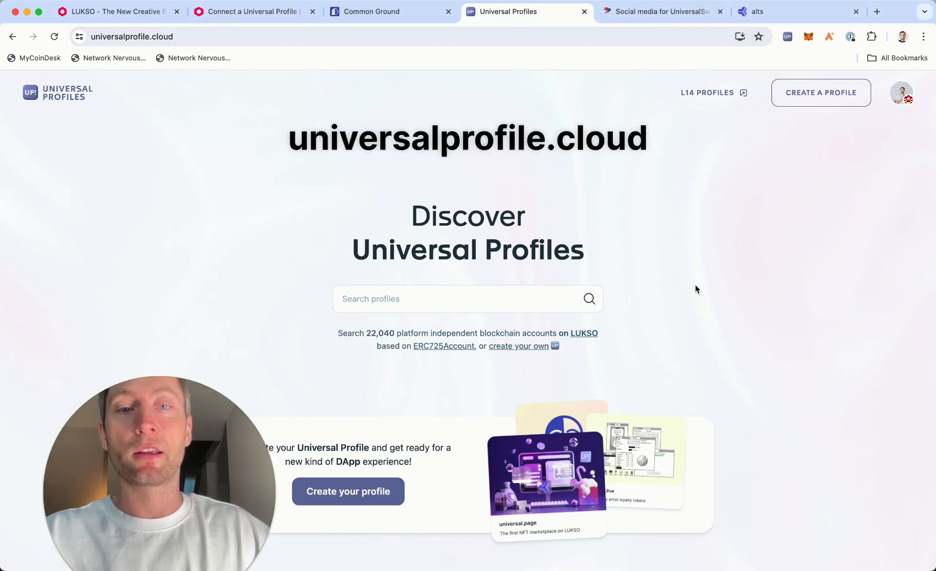
pyautogui.scroll(-3)
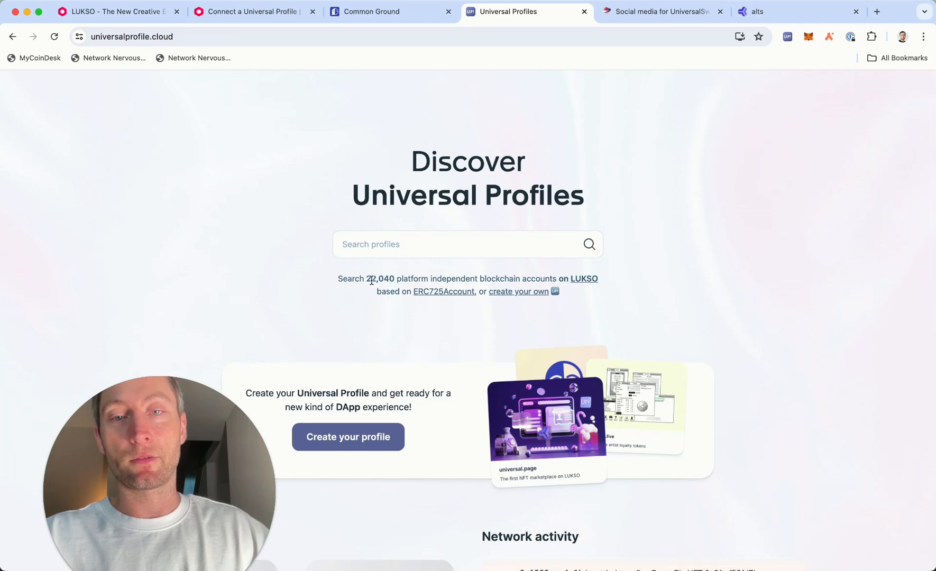
pyautogui.scroll(-3)
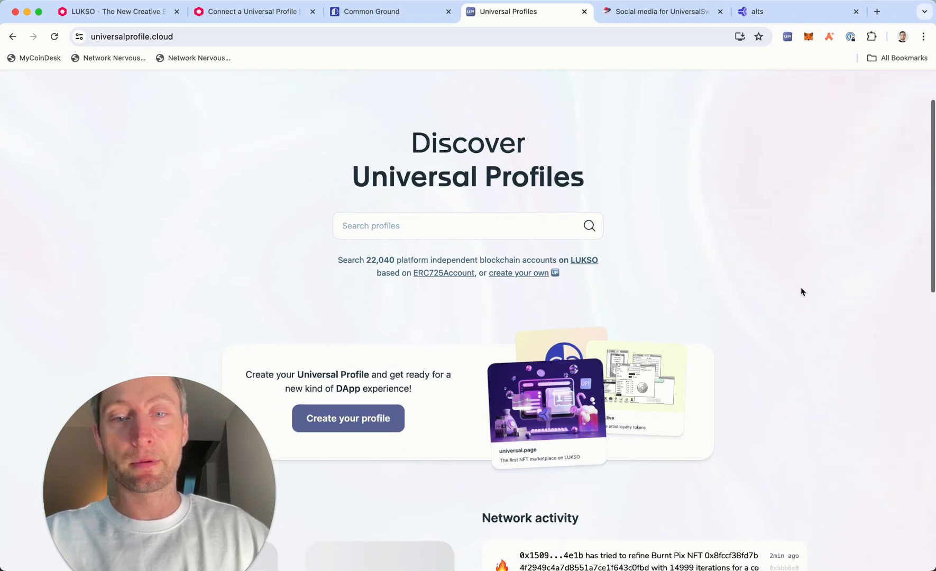
pyautogui.scroll(-3)
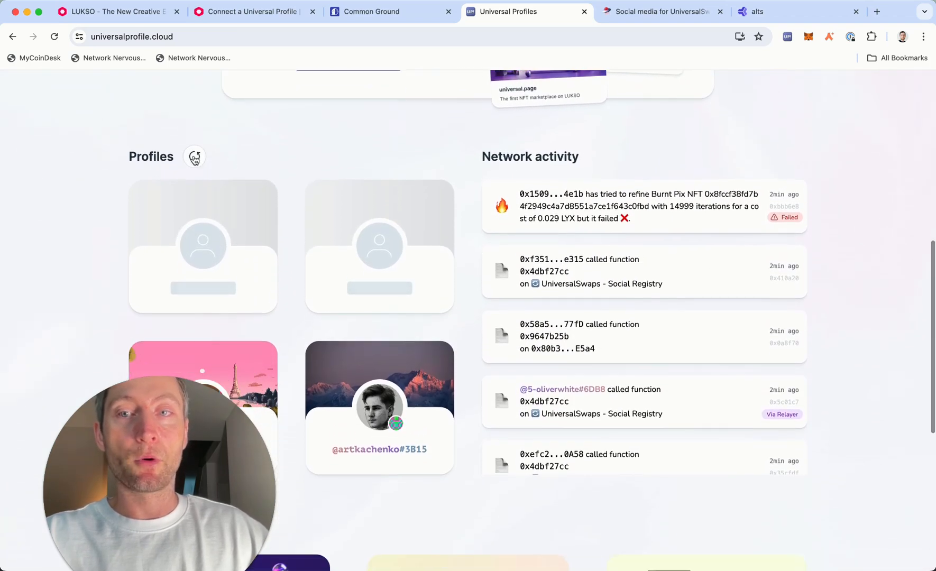
# Shuffle the featured profiles four times to see different accounts
pyautogui.click(193, 157)
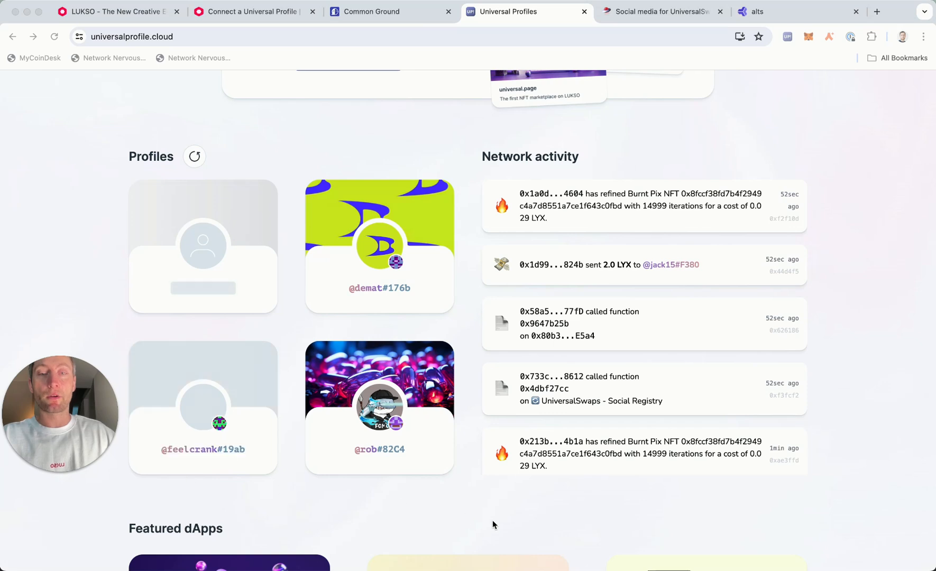
pyautogui.click(194, 157)
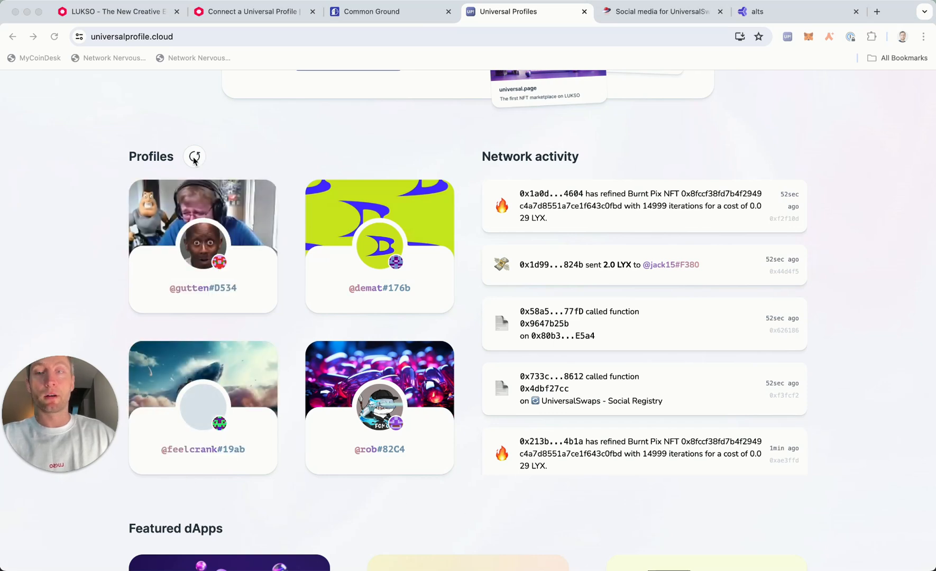
pyautogui.click(193, 157)
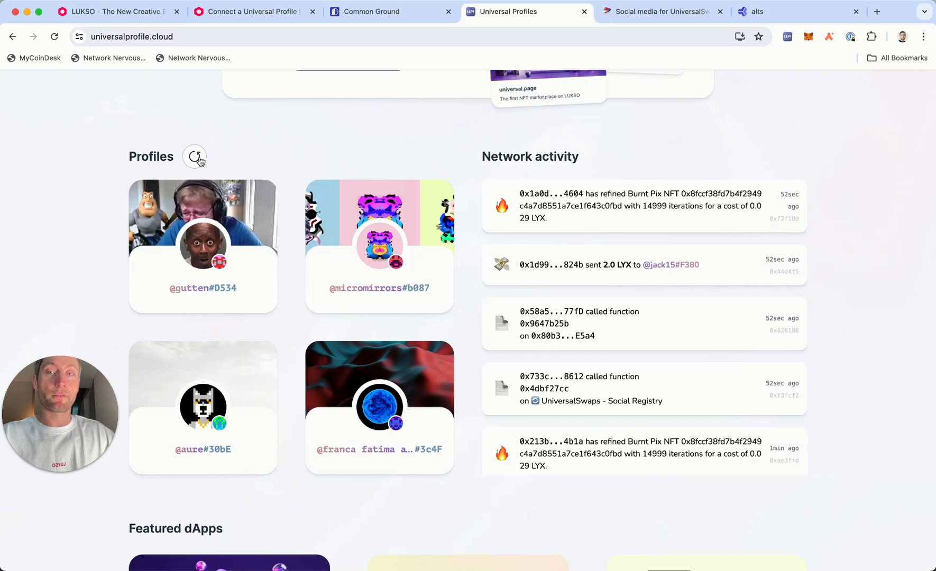
pyautogui.click(194, 156)
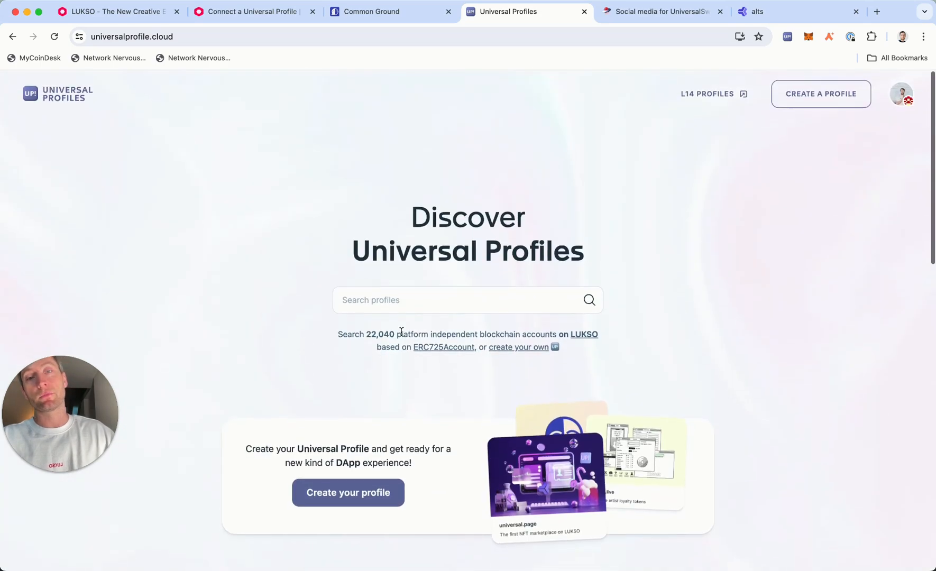
pyautogui.write('altsd')
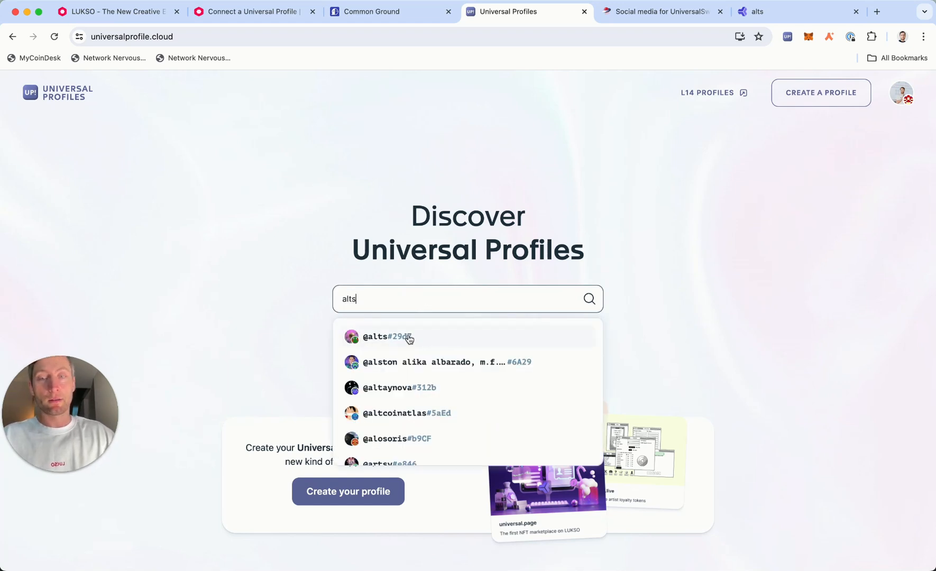
pyautogui.click(388, 336)
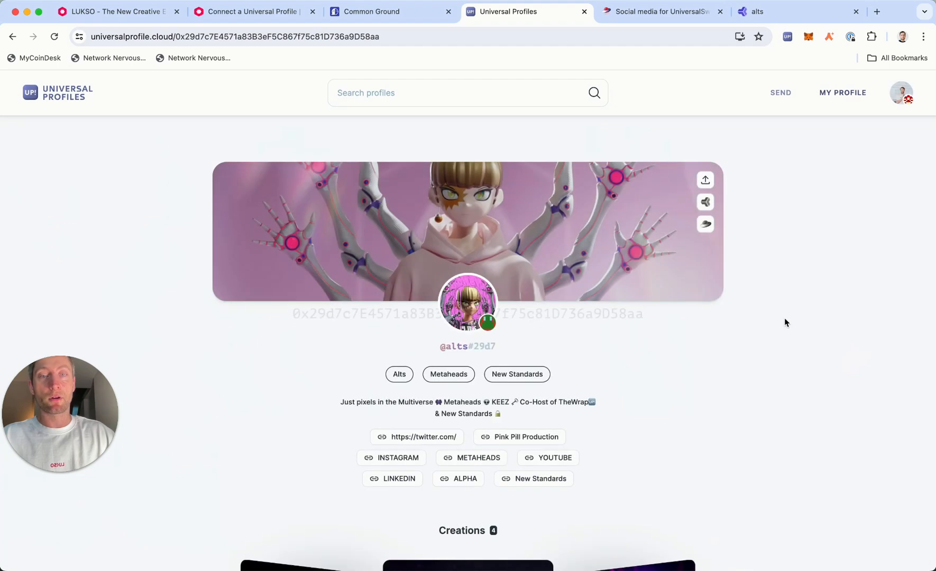
pyautogui.scroll(-3)
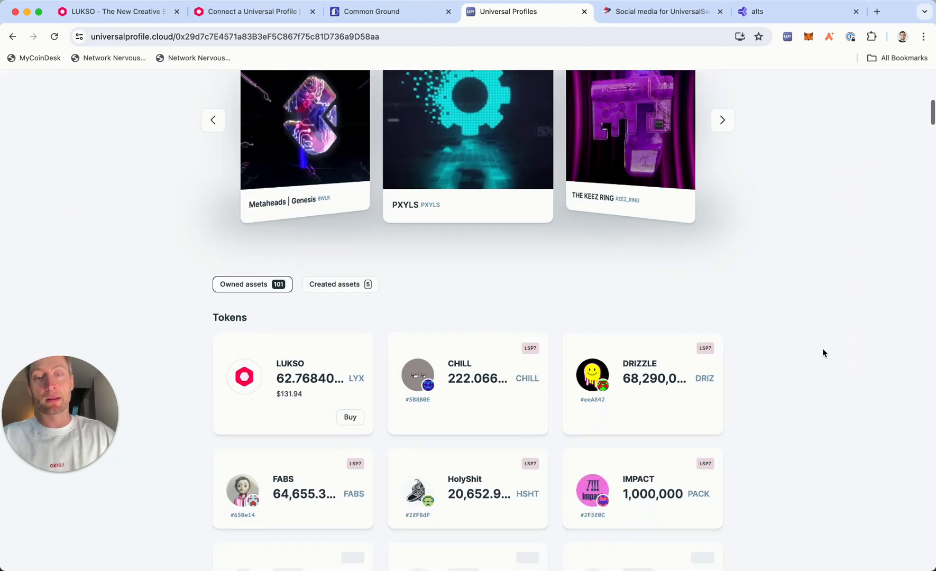
pyautogui.scroll(-3)
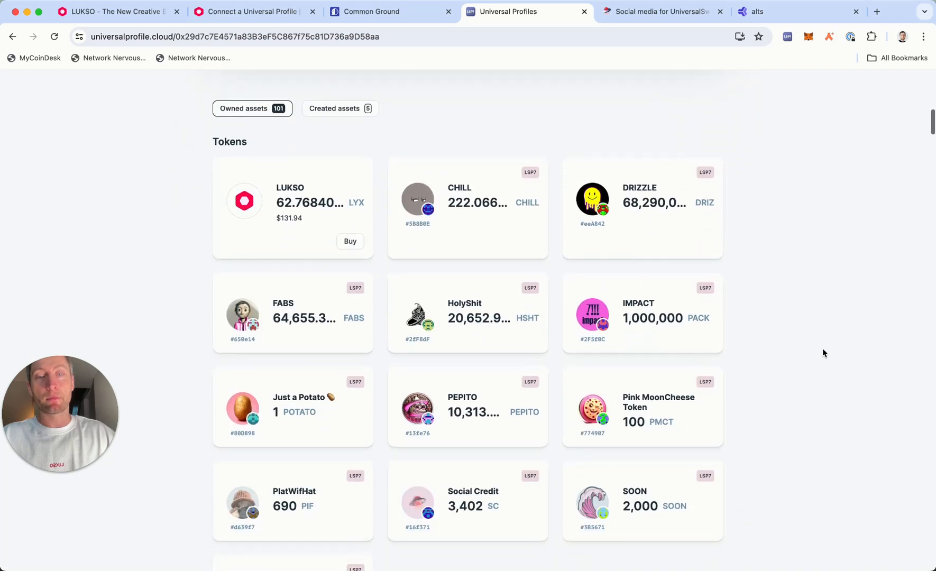
pyautogui.scroll(-3)
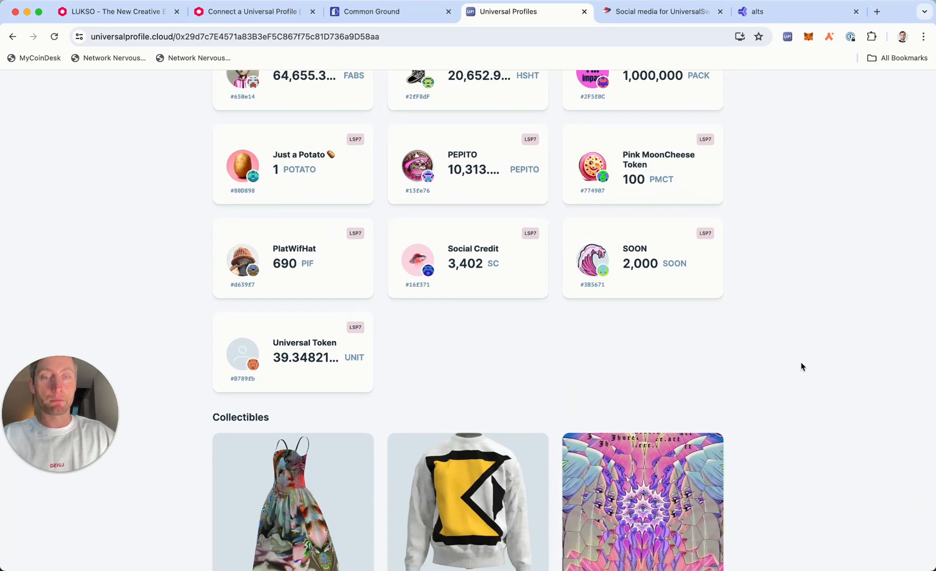
pyautogui.scroll(-3)
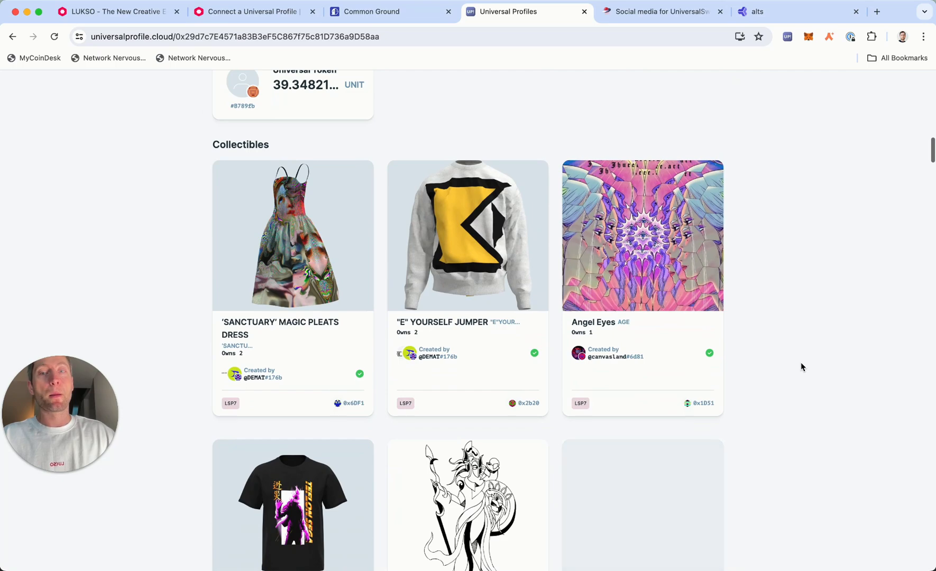
pyautogui.scroll(-3)
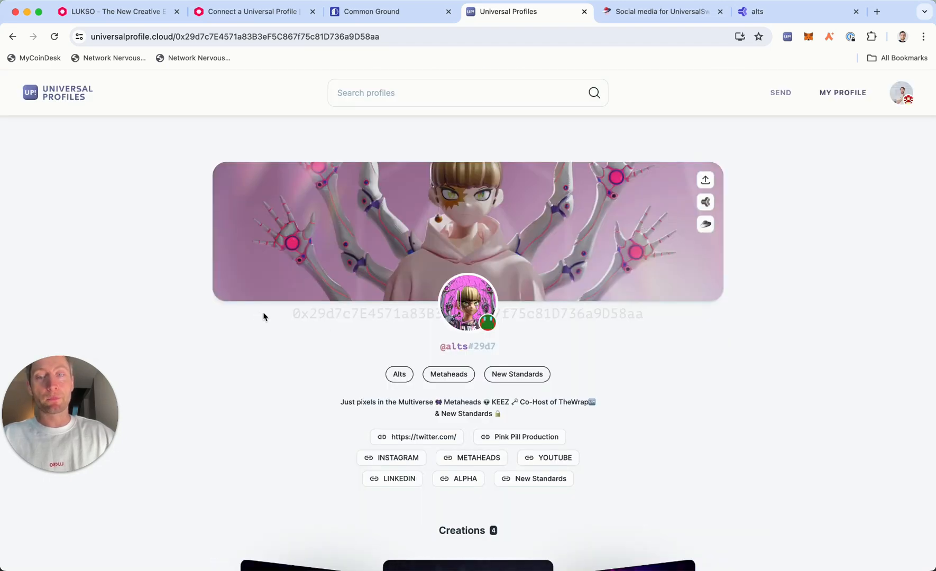
pyautogui.moveTo(69, 366)
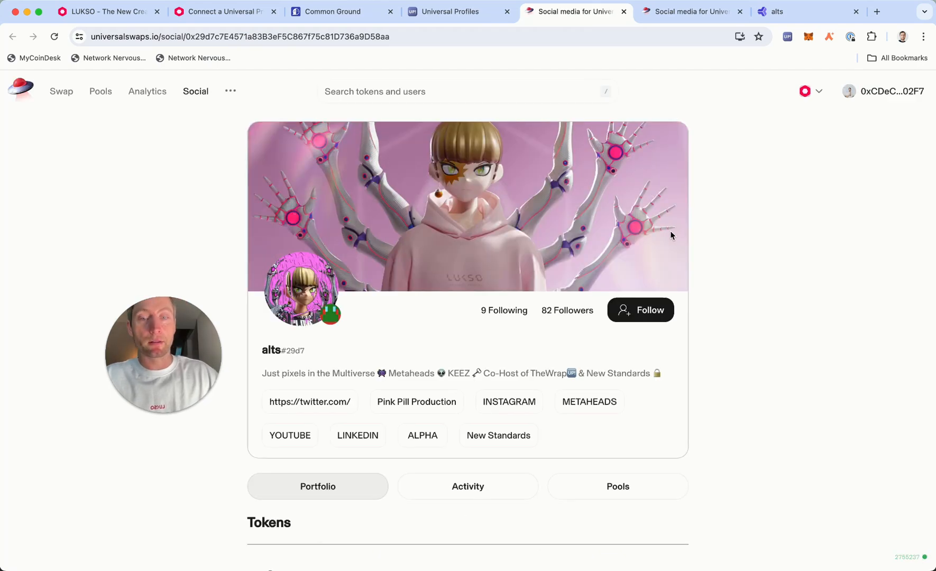
pyautogui.click(467, 485)
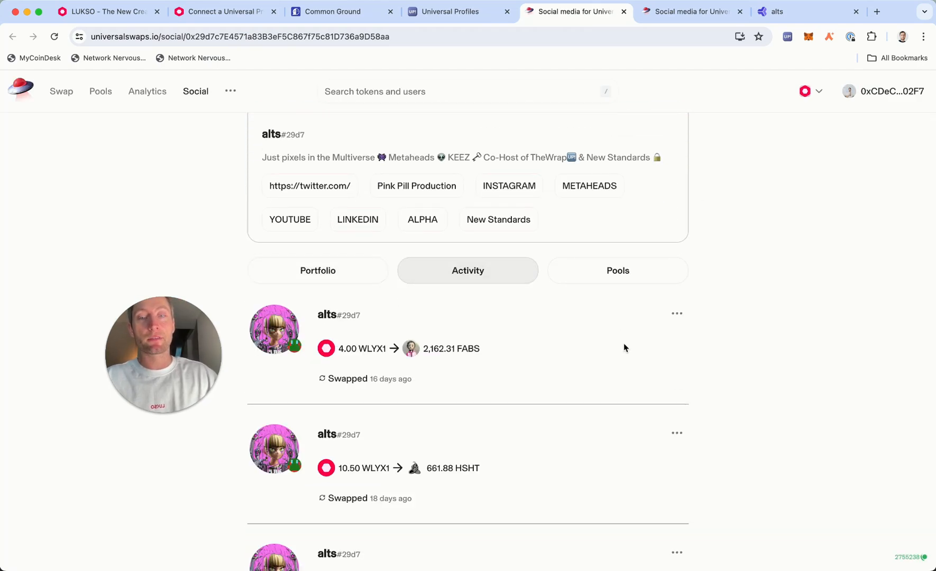
pyautogui.scroll(-3)
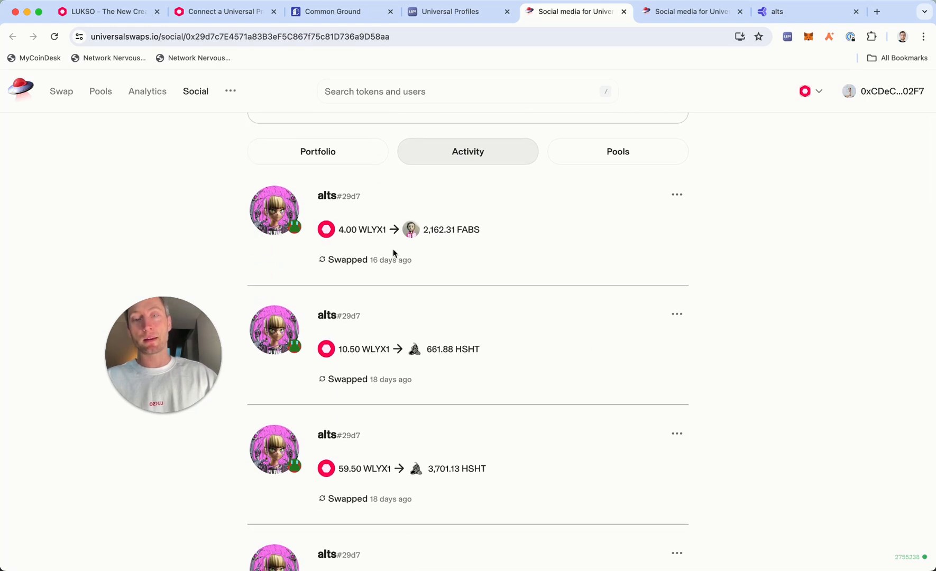
pyautogui.scroll(-3)
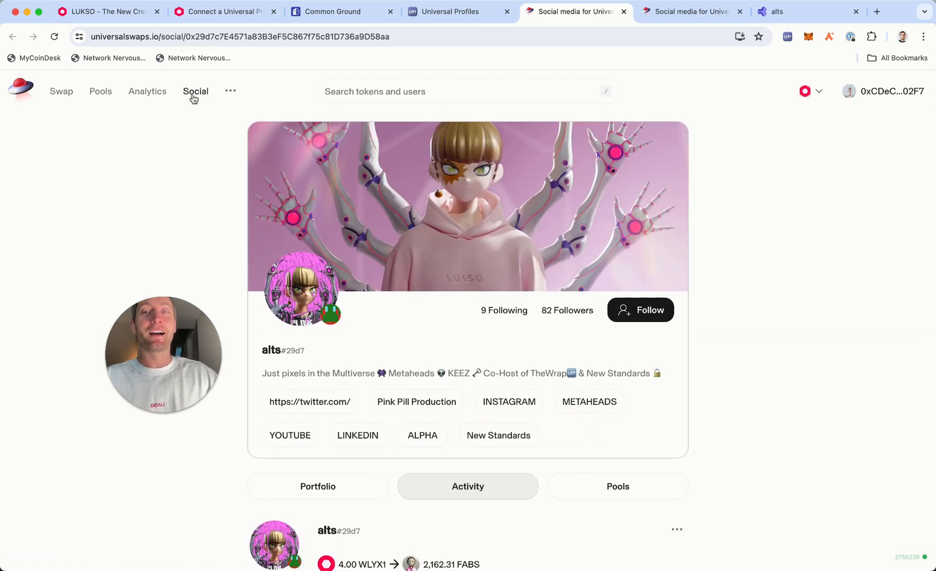
pyautogui.click(196, 91)
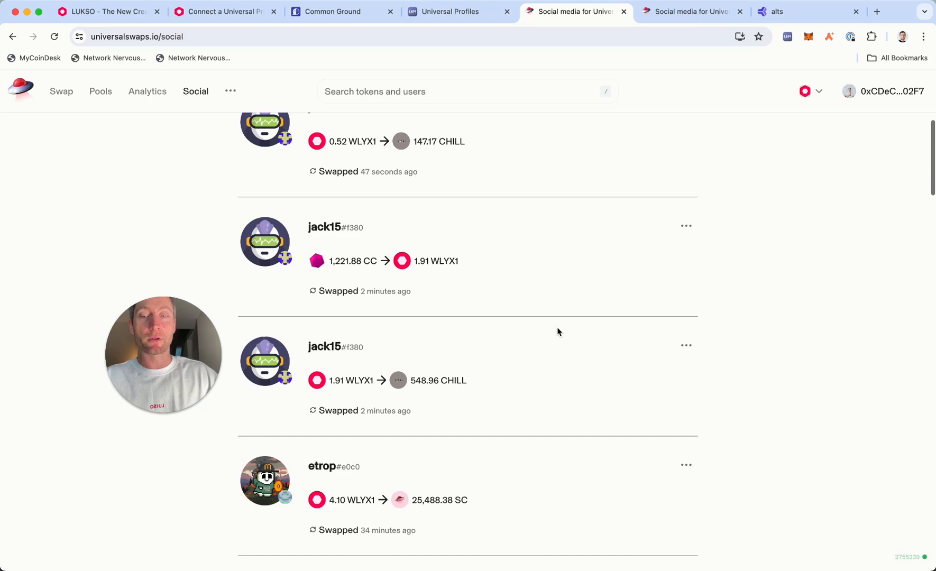
pyautogui.scroll(-3)
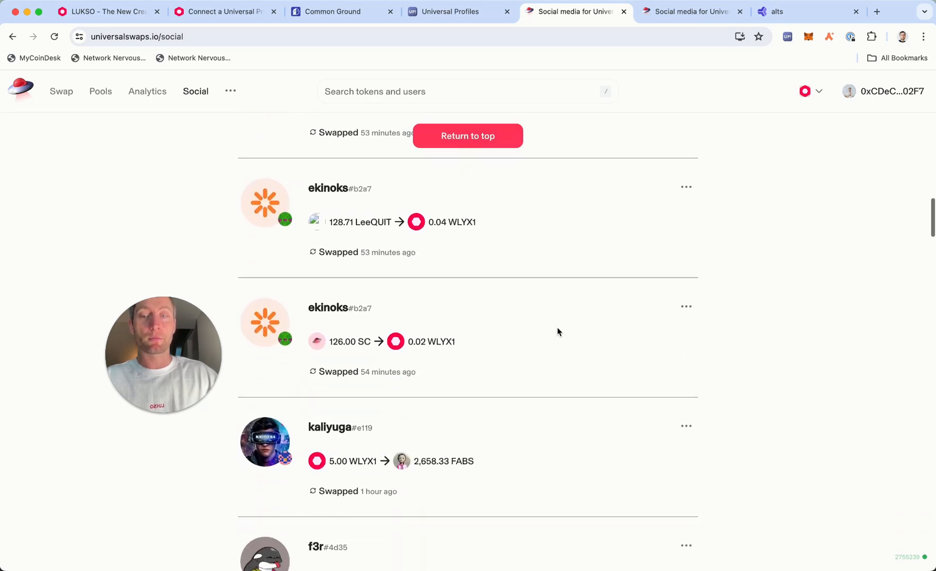
pyautogui.scroll(-3)
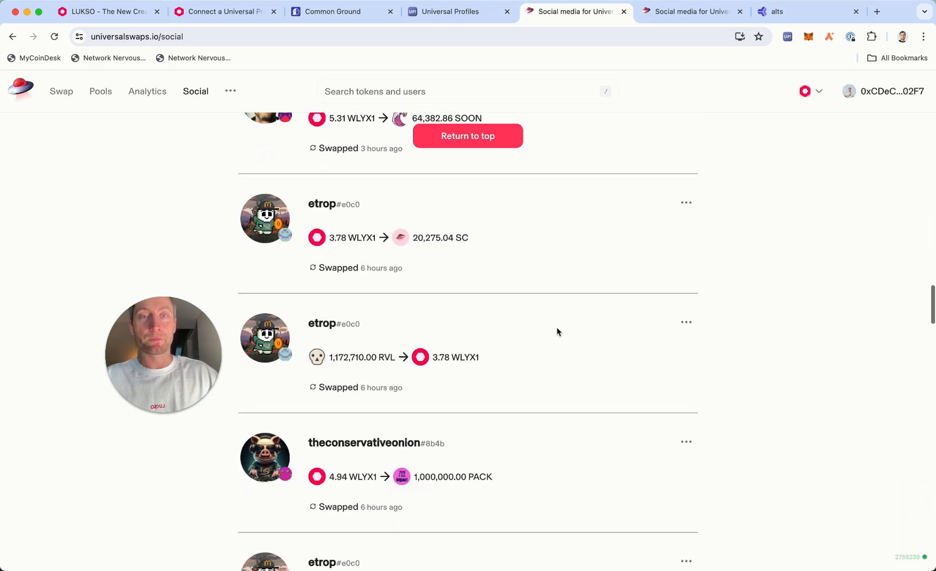
pyautogui.click(322, 204)
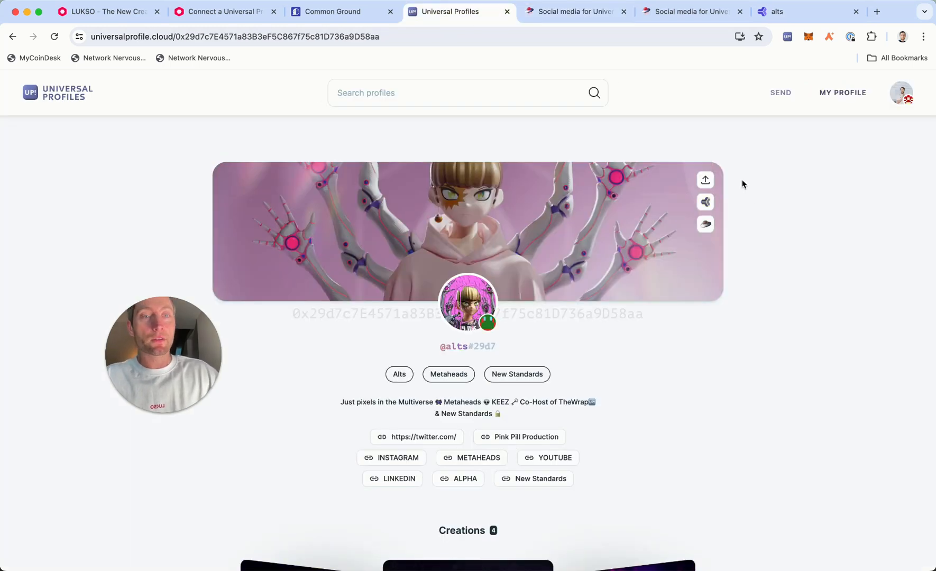
pyautogui.moveTo(705, 203)
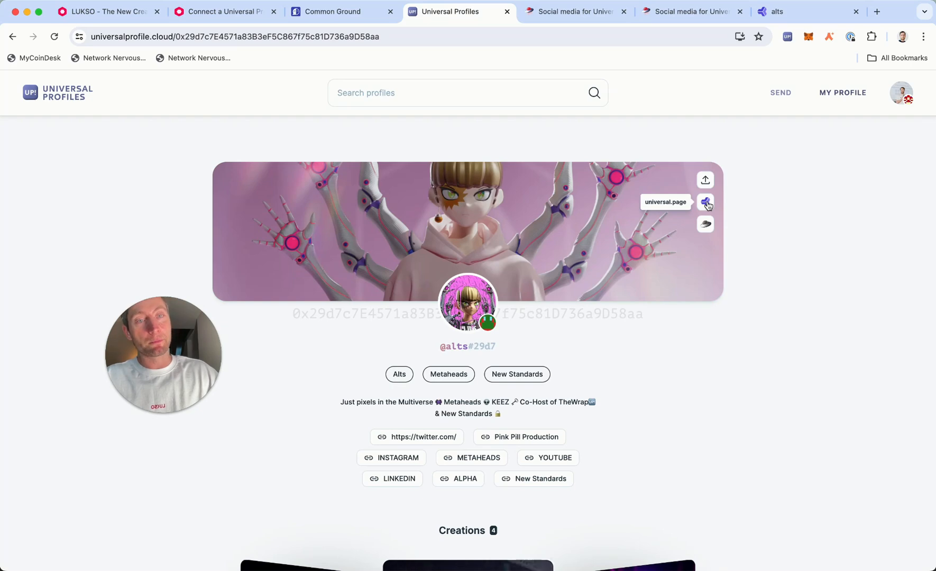
pyautogui.click(706, 202)
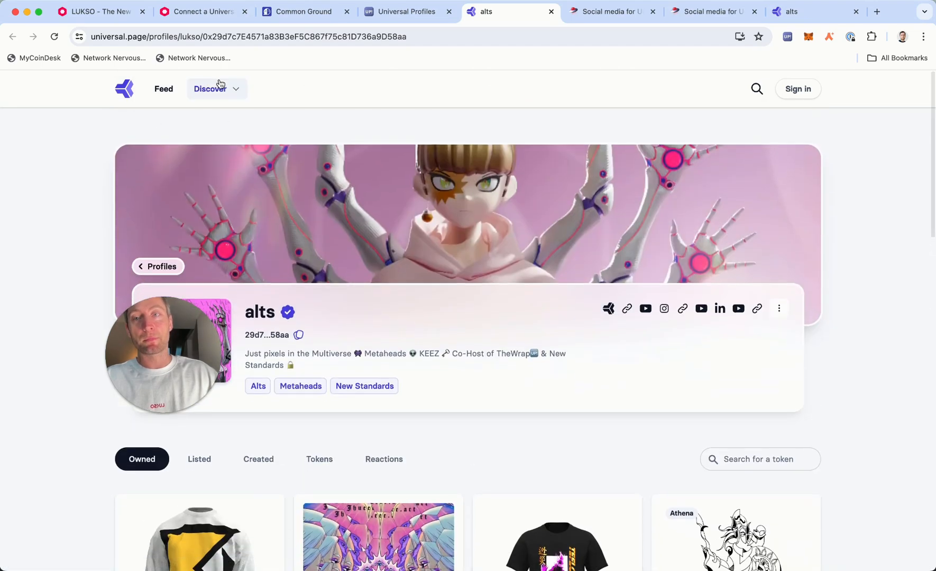
pyautogui.click(209, 89)
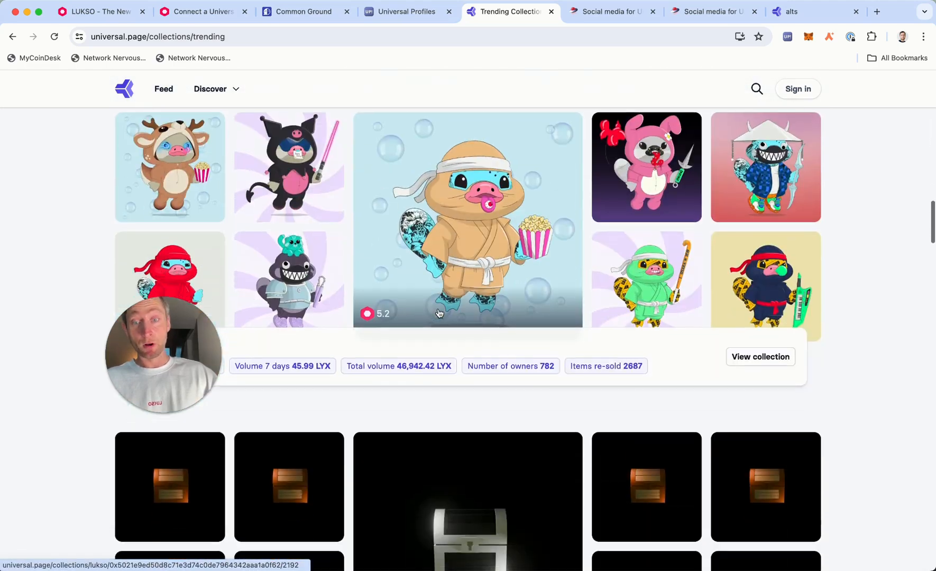
pyautogui.click(407, 12)
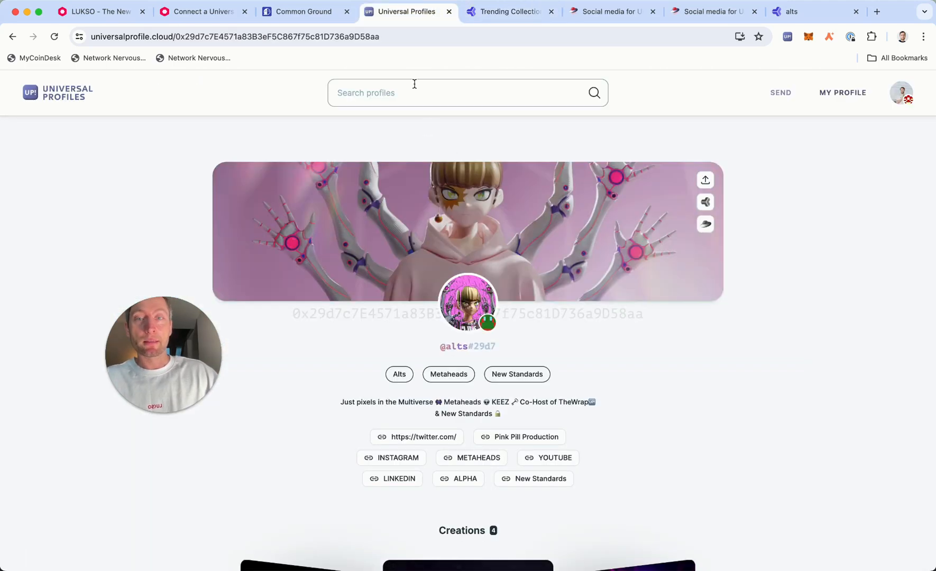
pyautogui.write('feindura')
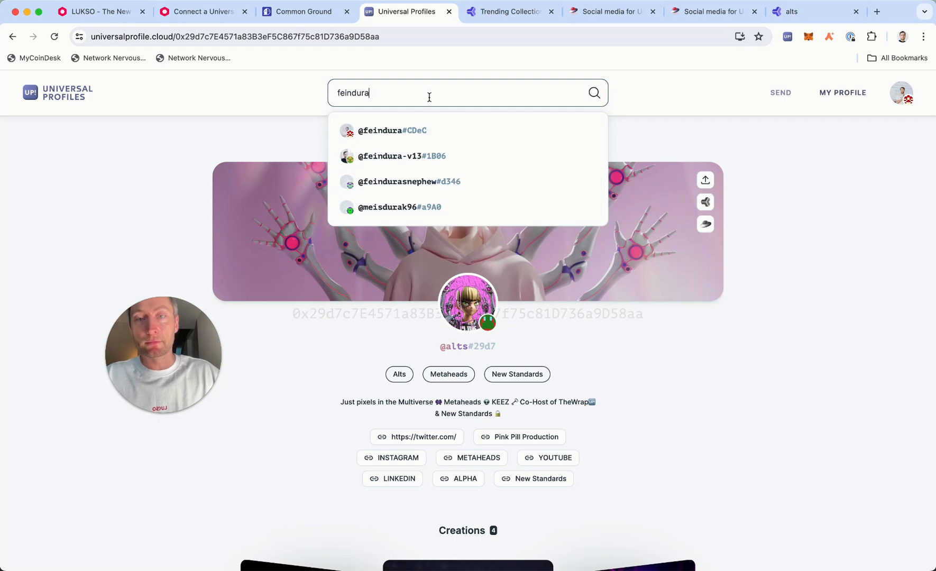
pyautogui.click(392, 130)
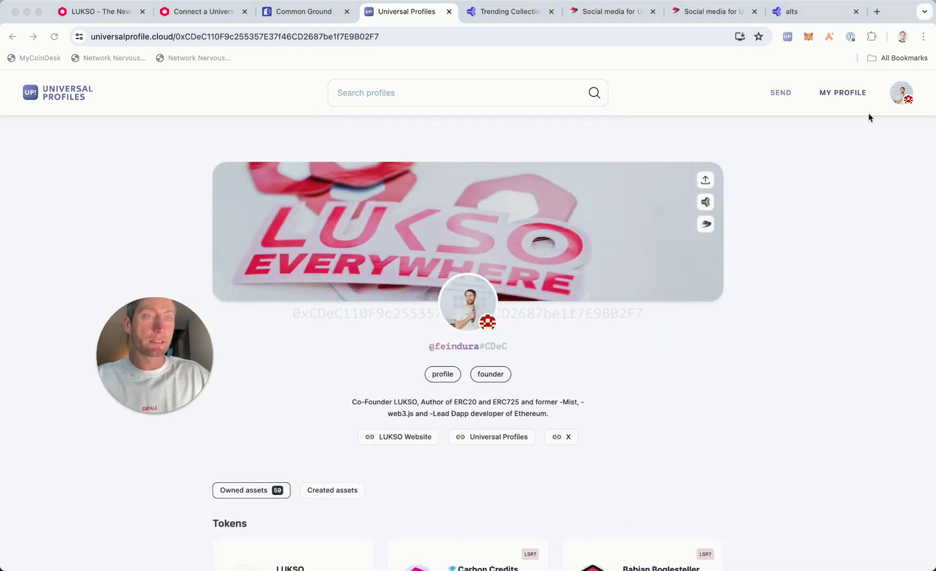
pyautogui.click(786, 36)
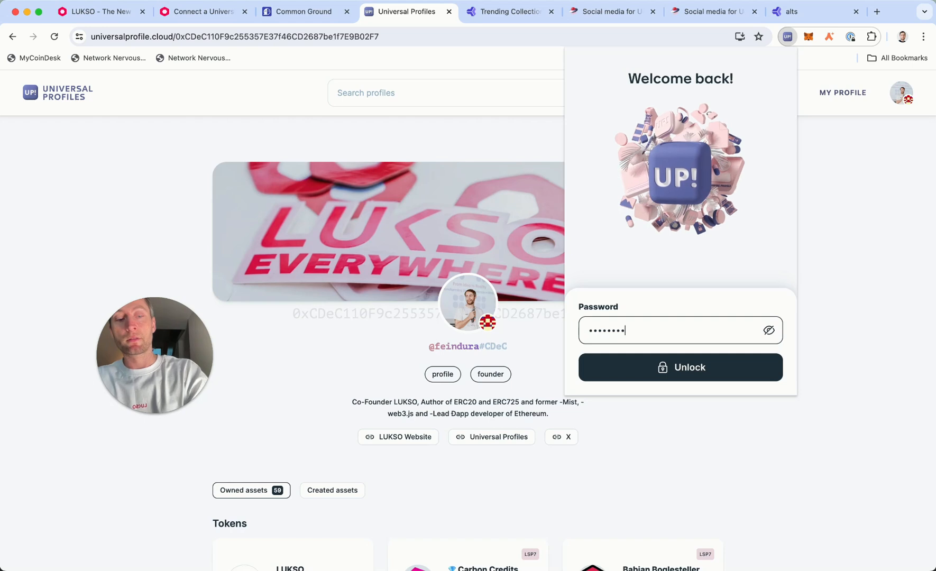
pyautogui.click(679, 367)
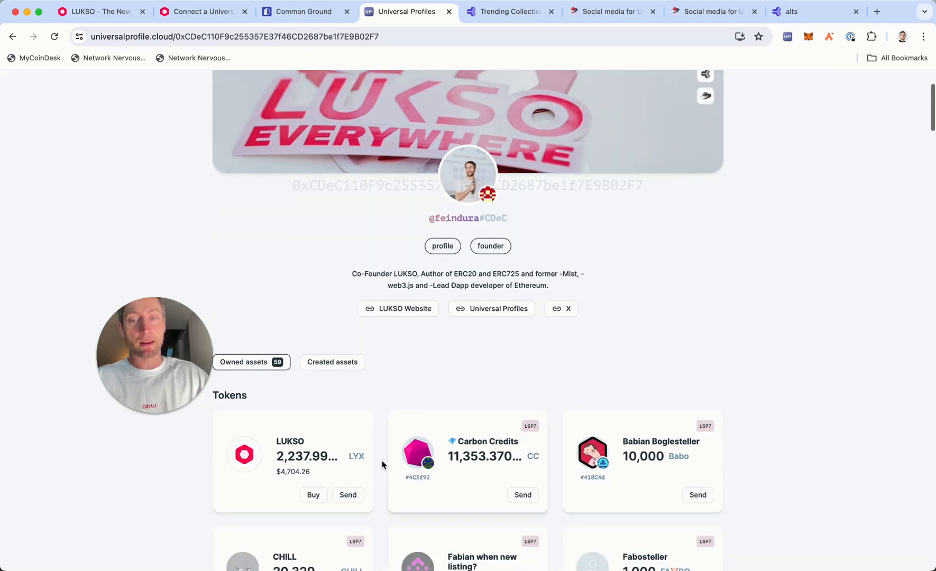
pyautogui.click(347, 495)
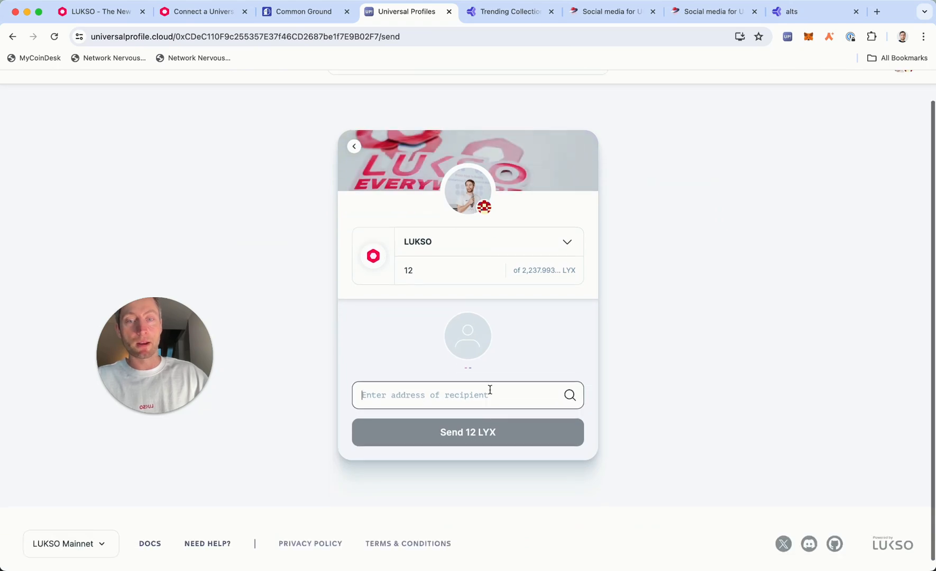
pyautogui.write('hugo')
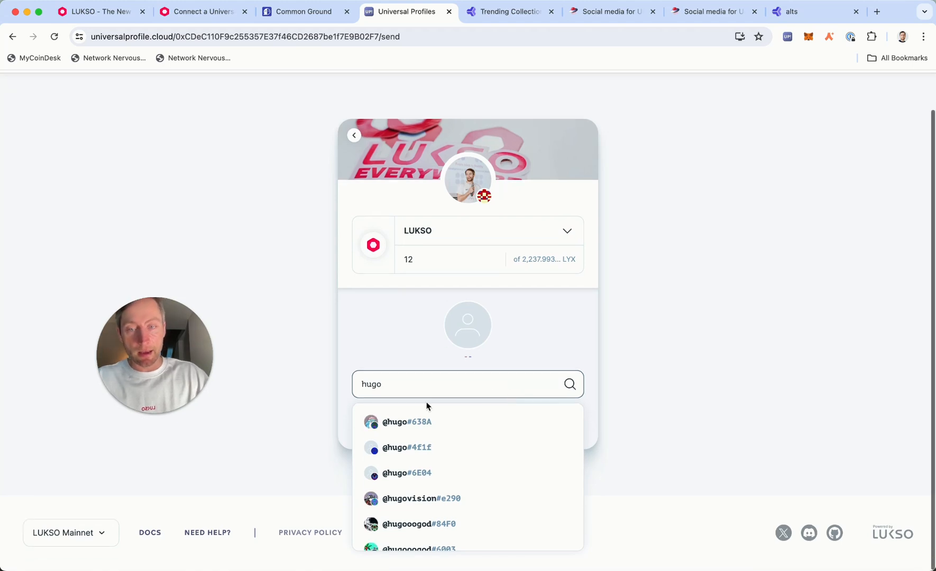
pyautogui.click(407, 421)
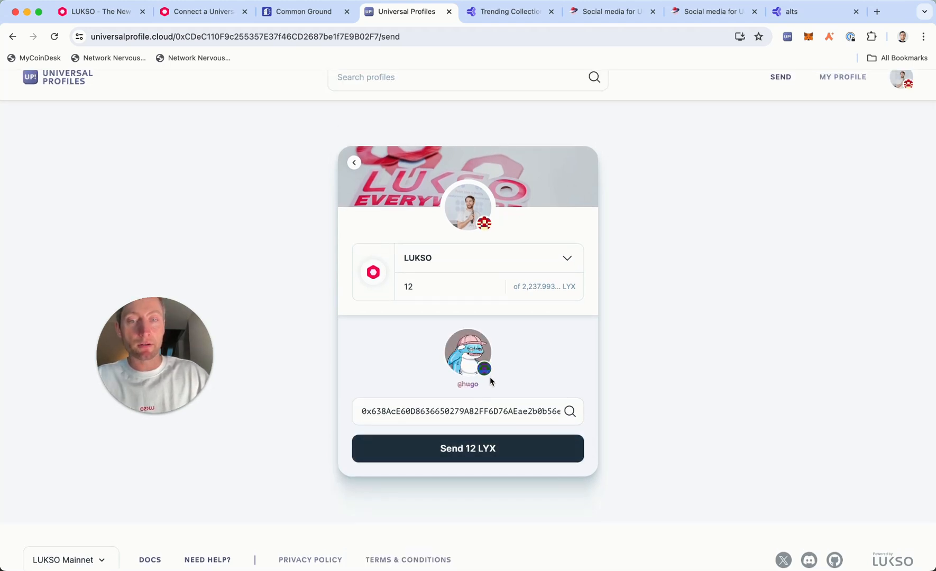
pyautogui.moveTo(425, 356)
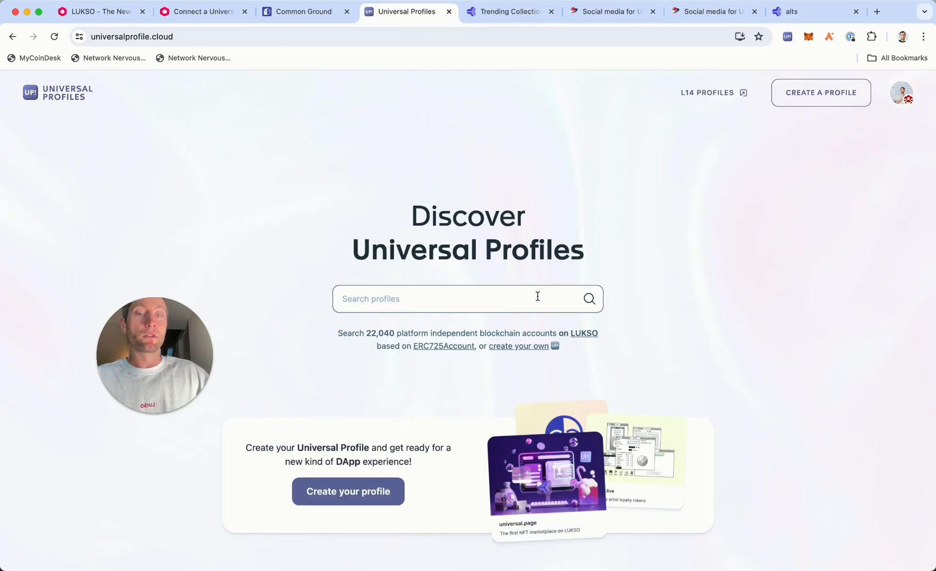
pyautogui.scroll(-3)
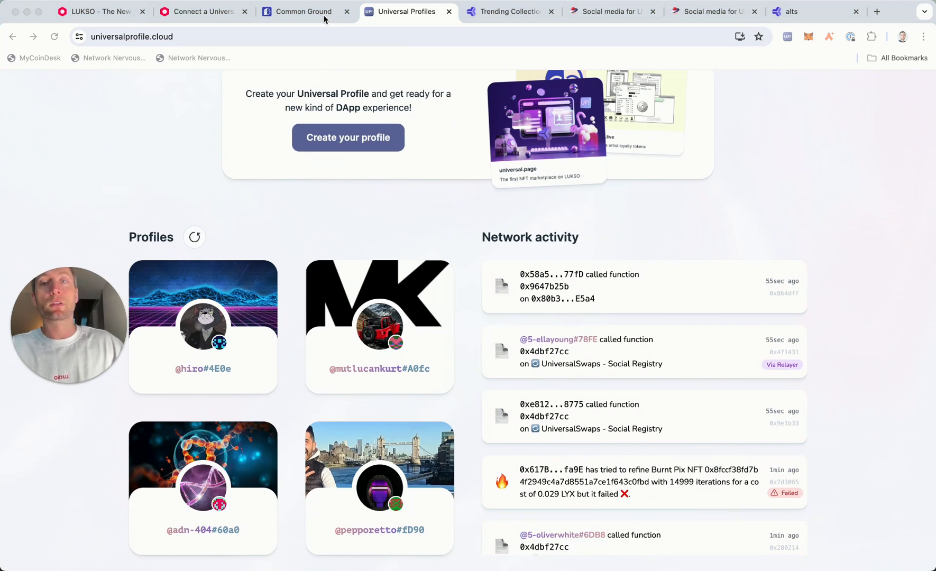
# Browse Common Ground's community directory down to Platties and Lukso Türkiye
pyautogui.click(304, 11)
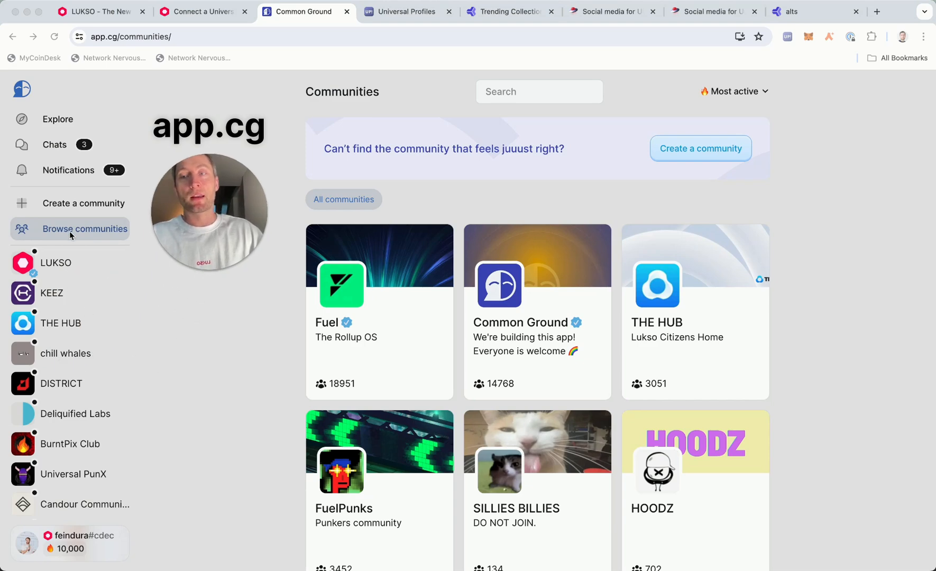
pyautogui.scroll(-3)
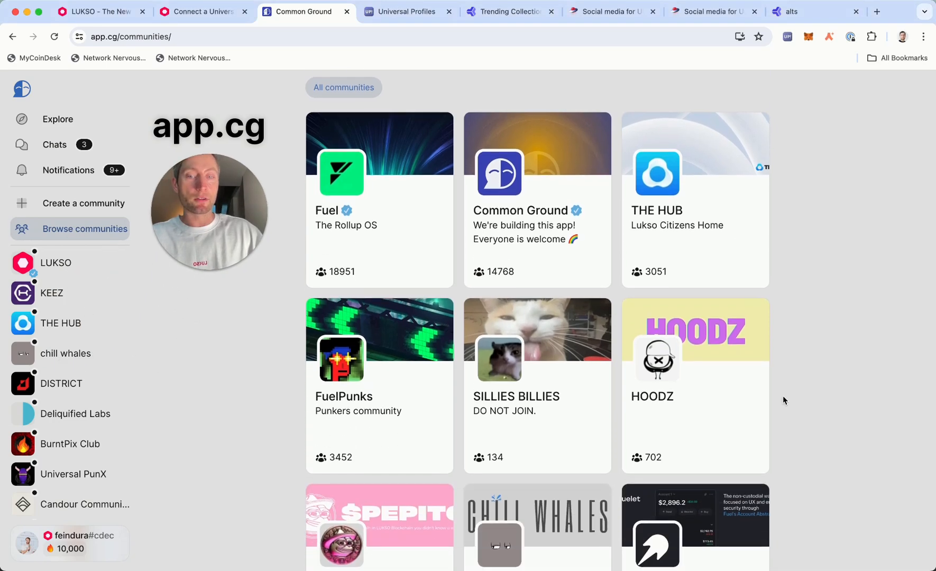
pyautogui.scroll(-3)
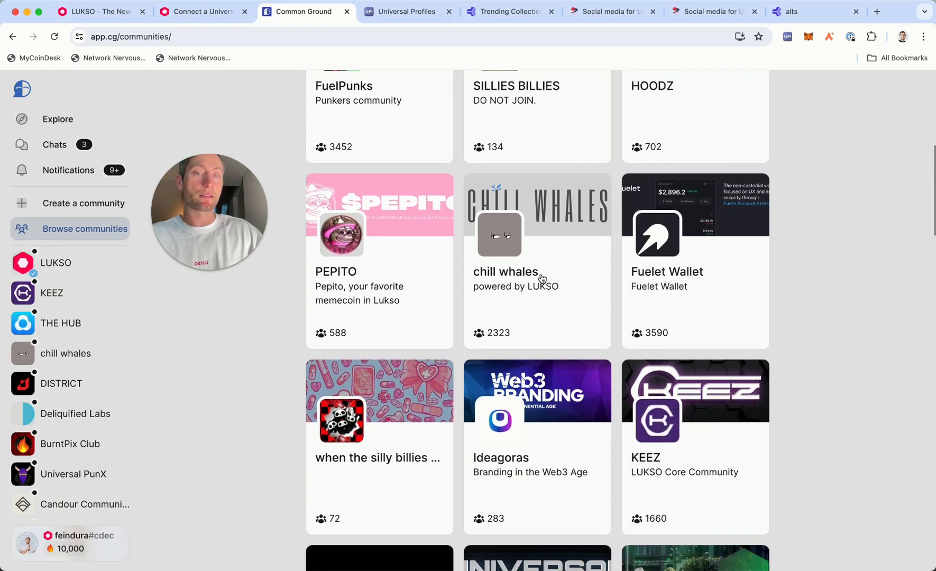
pyautogui.scroll(-3)
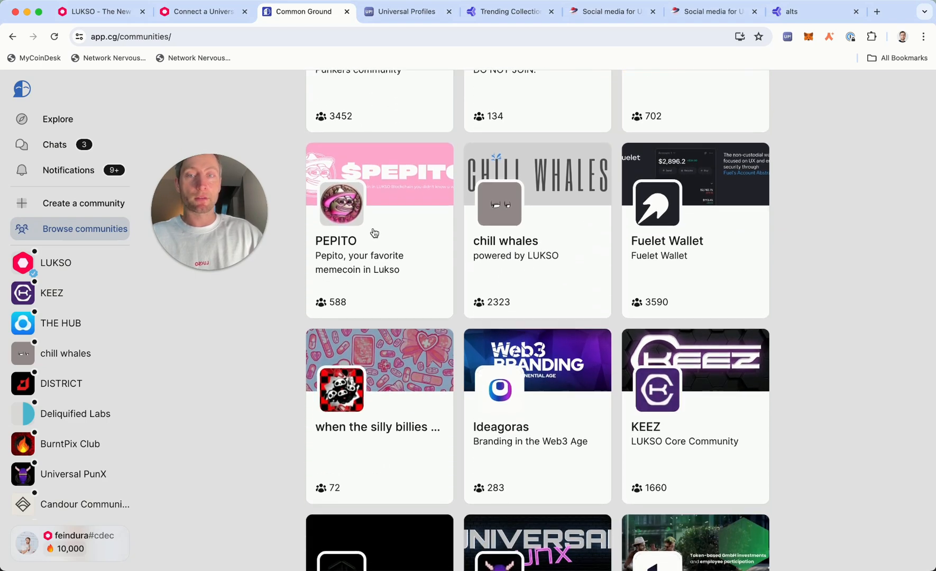
pyautogui.scroll(-3)
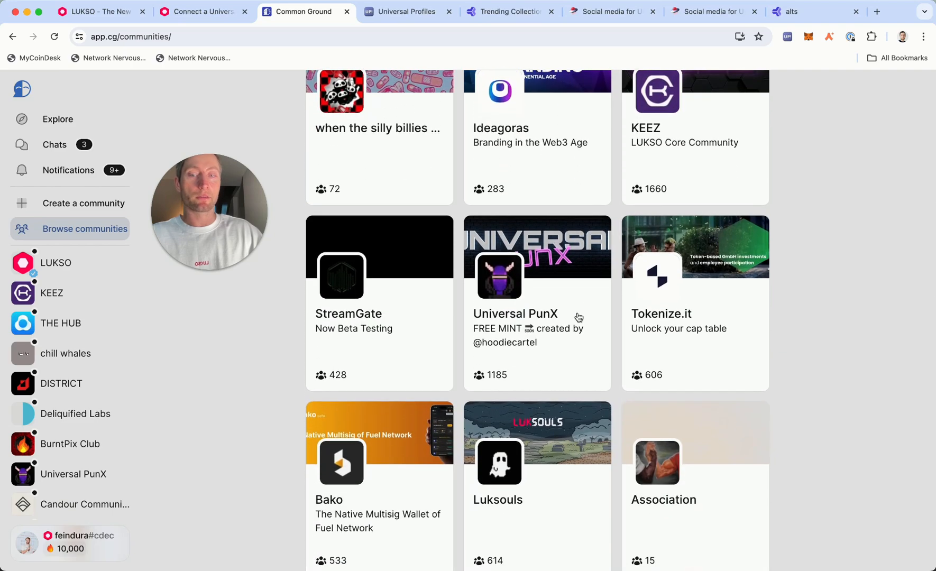
pyautogui.scroll(-3)
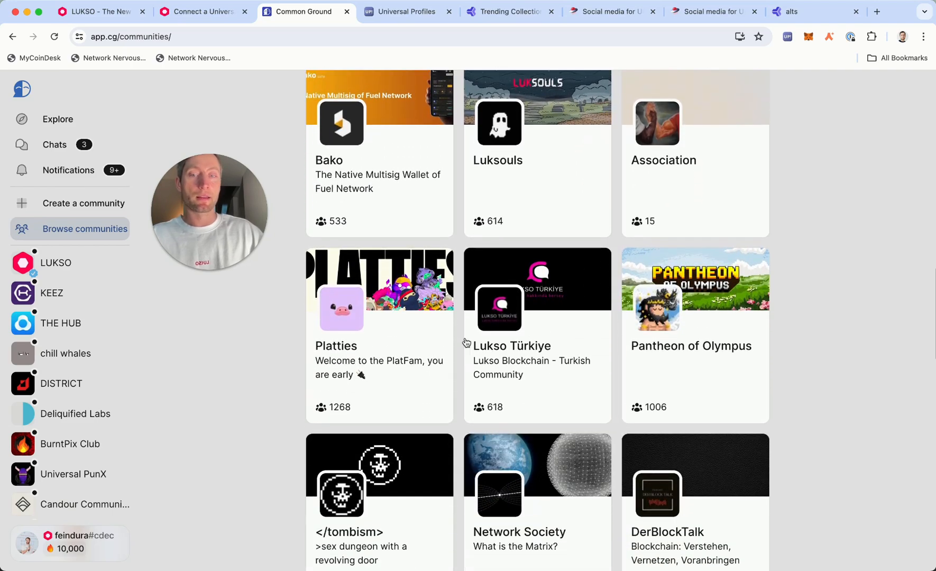
# Review the homepage's featured dApps universal.page, Common Ground and upturn.live
pyautogui.click(407, 11)
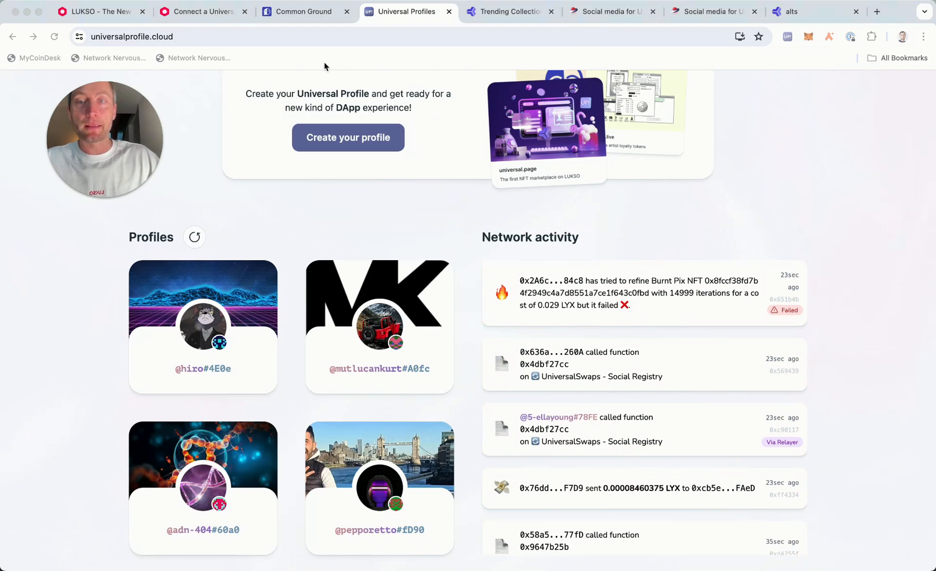
pyautogui.scroll(-3)
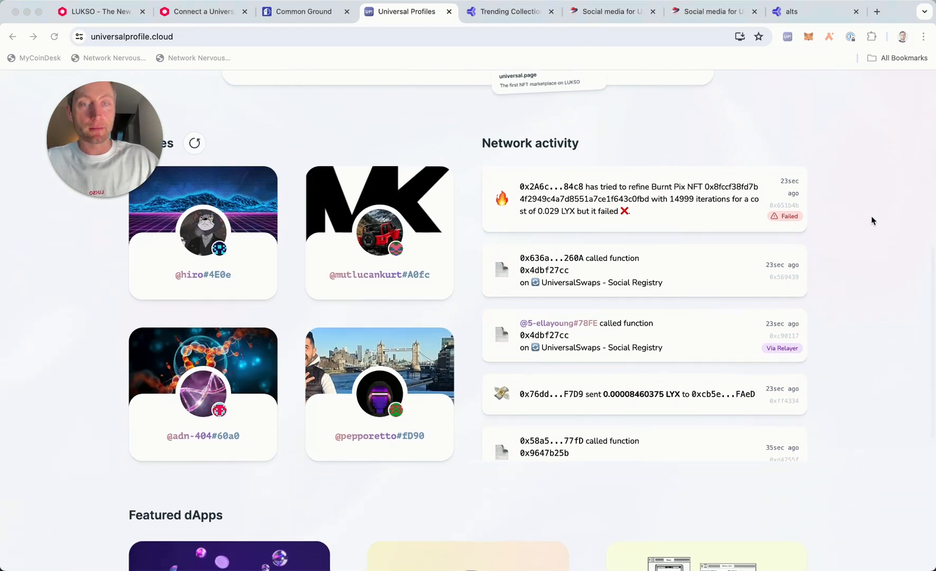
pyautogui.scroll(-3)
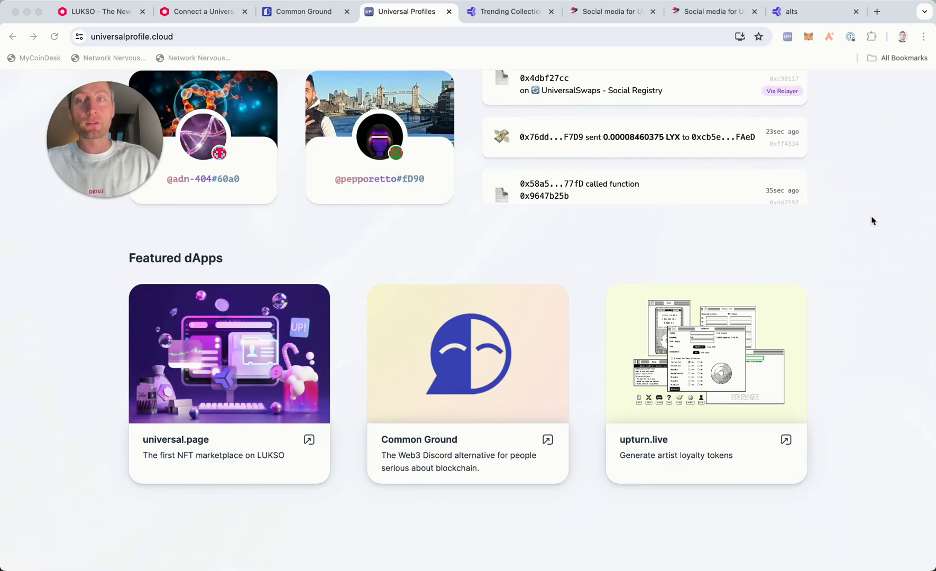
pyautogui.moveTo(197, 299)
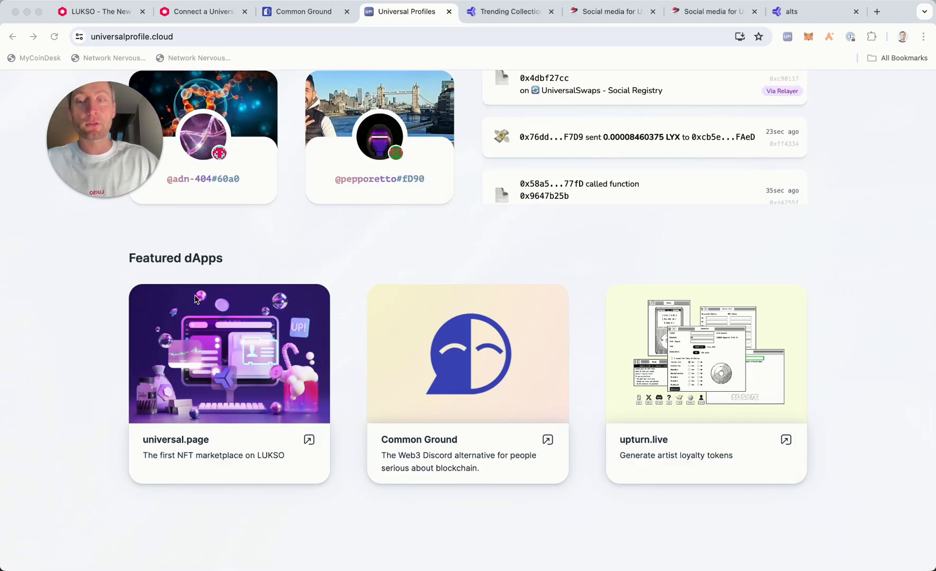
pyautogui.scroll(3)
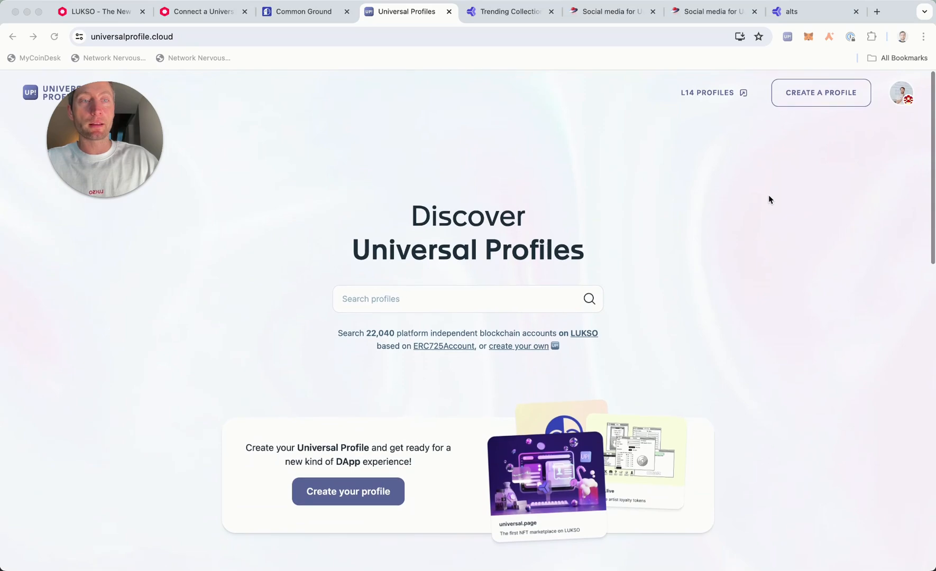
pyautogui.moveTo(828, 100)
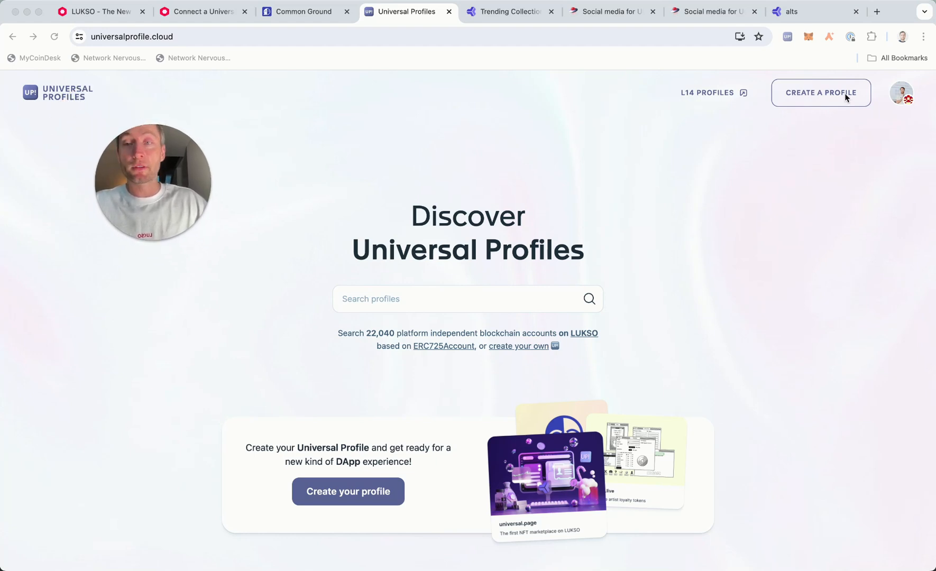
pyautogui.click(787, 36)
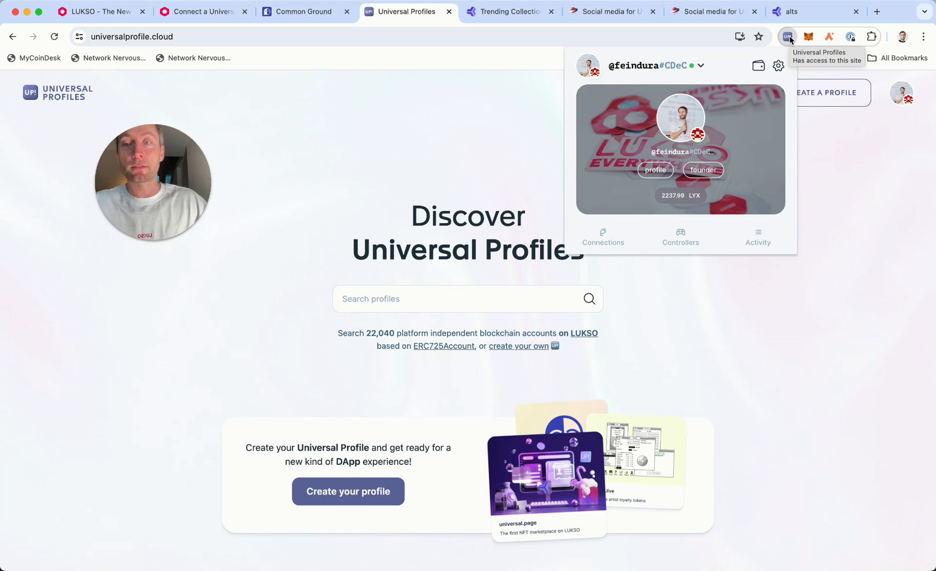
pyautogui.moveTo(829, 173)
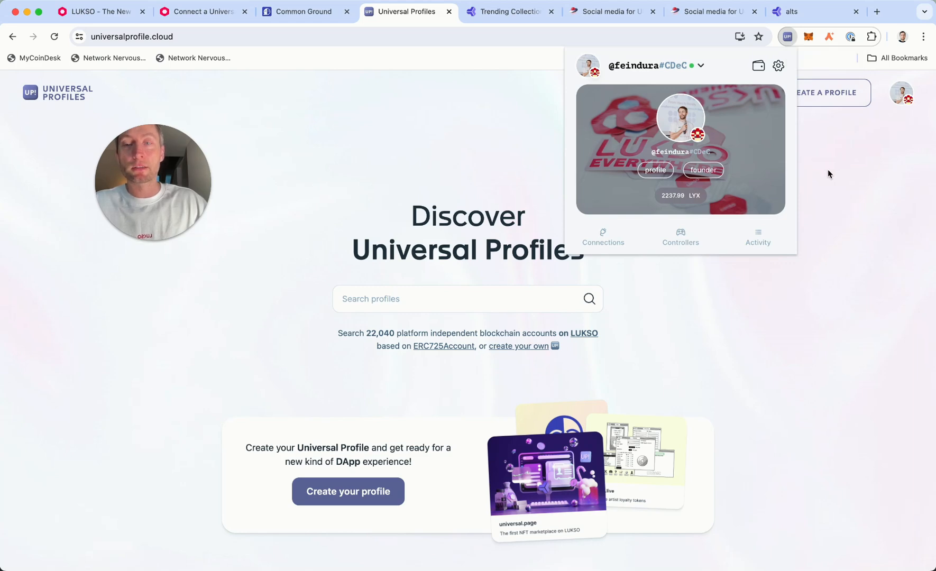